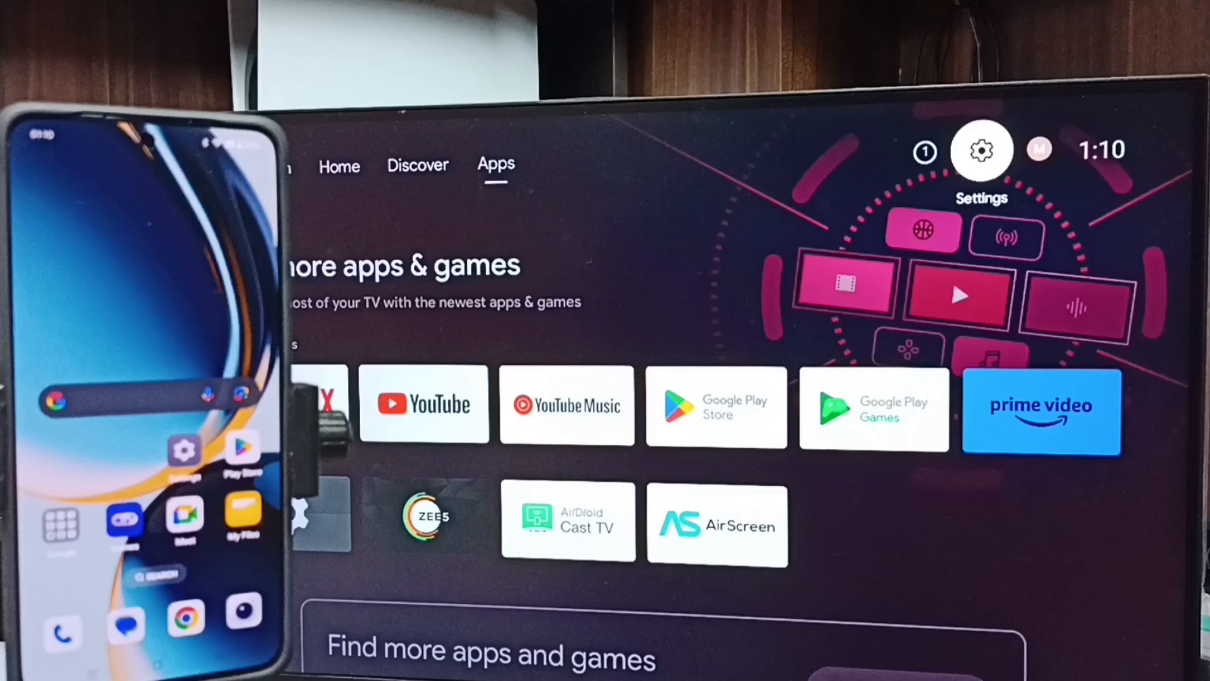
Open the TV's Settings side panel from the gear icon on the Apps home screen
{"action": "left_click", "coordinate": [984, 148]}
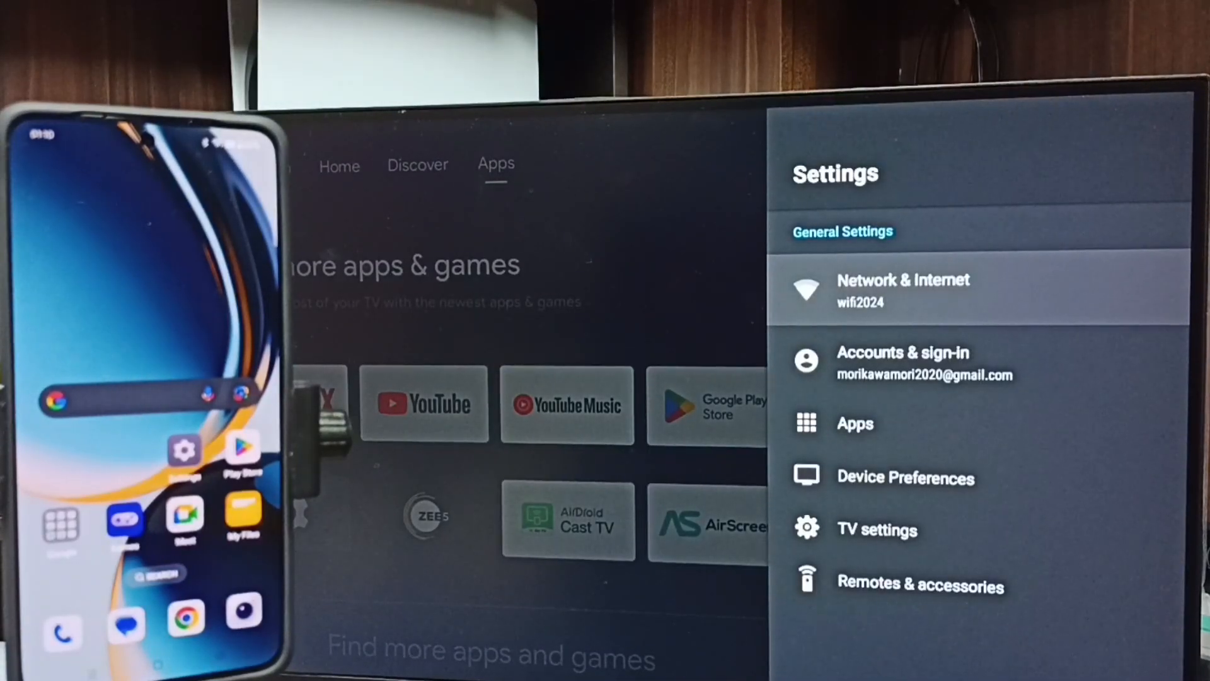
{"action": "left_click", "coordinate": [904, 289]}
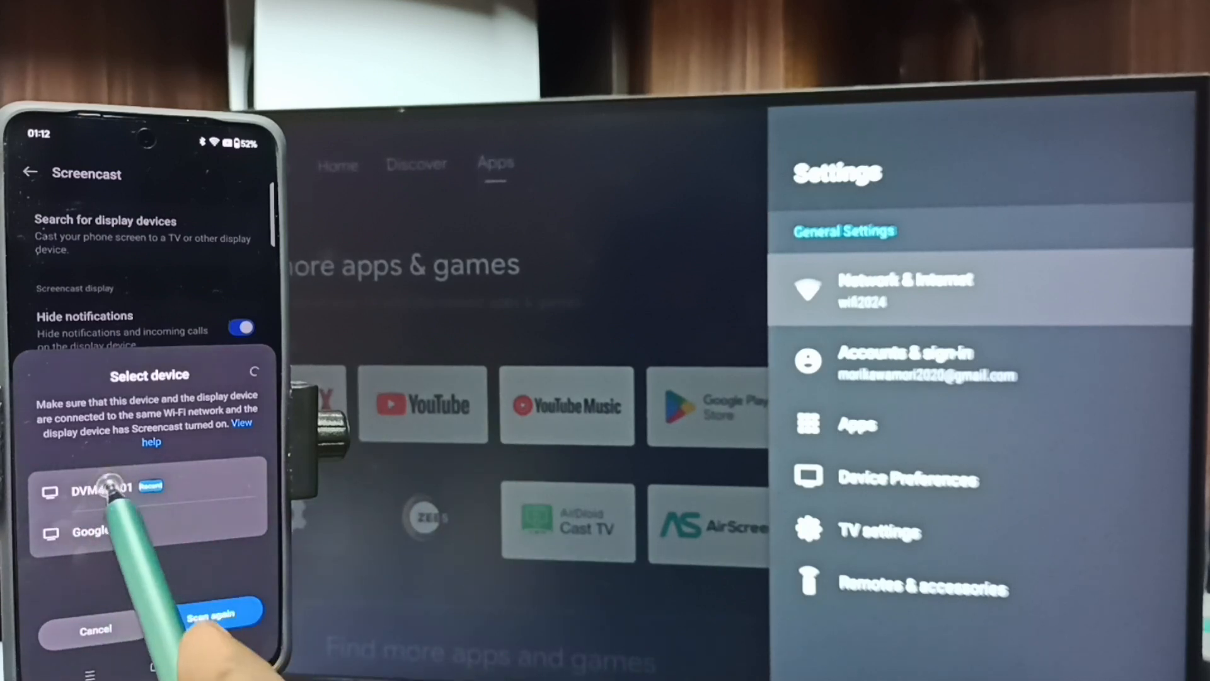
Select the DVM4KA01 TV as cast target and confirm Start now to begin screencasting
{"action": "left_click", "coordinate": [113, 492]}
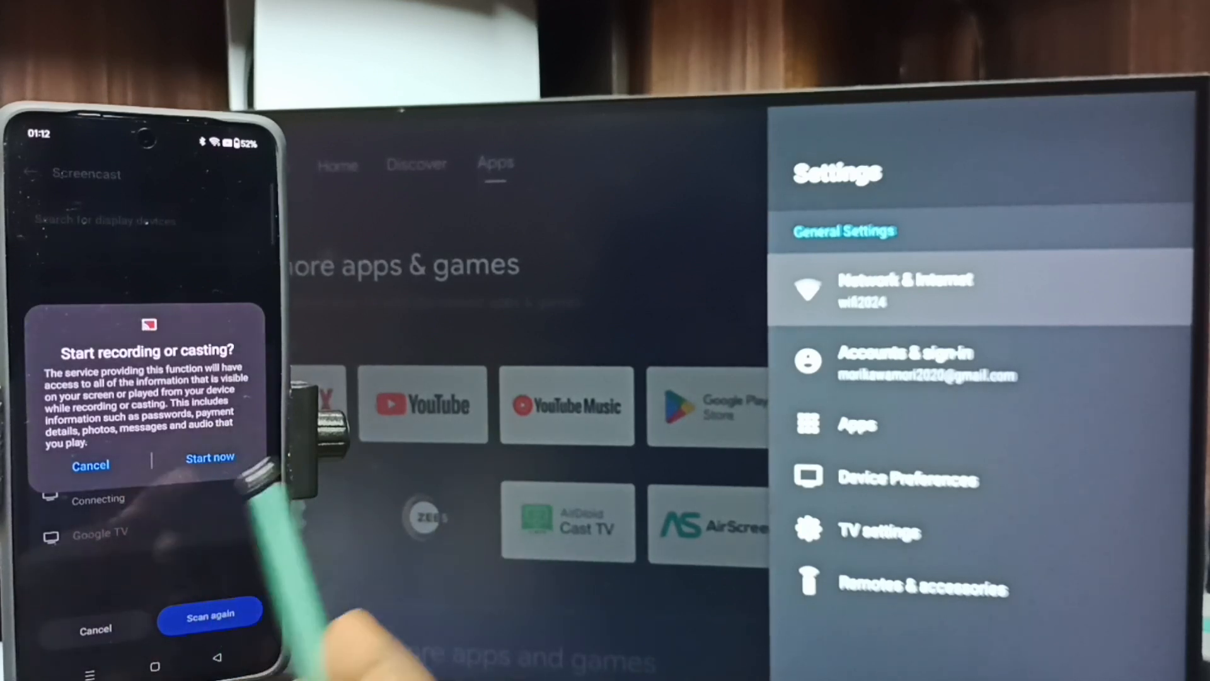
{"action": "left_click", "coordinate": [210, 458]}
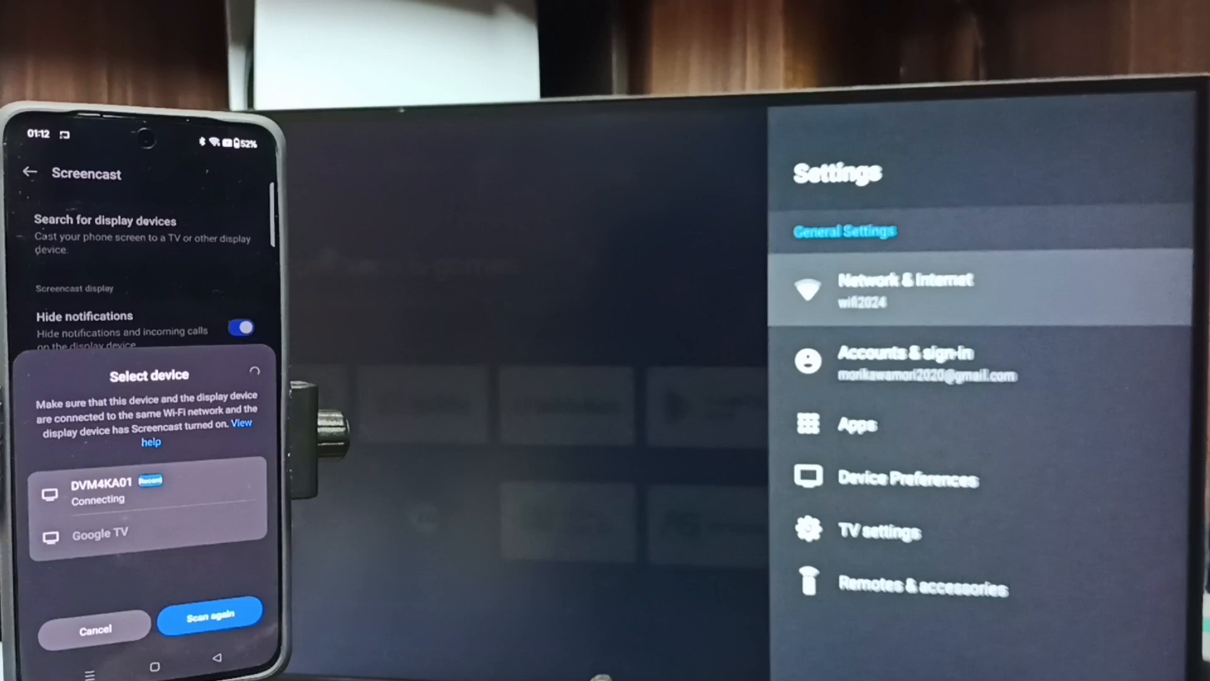
{"action": "left_click", "coordinate": [101, 492]}
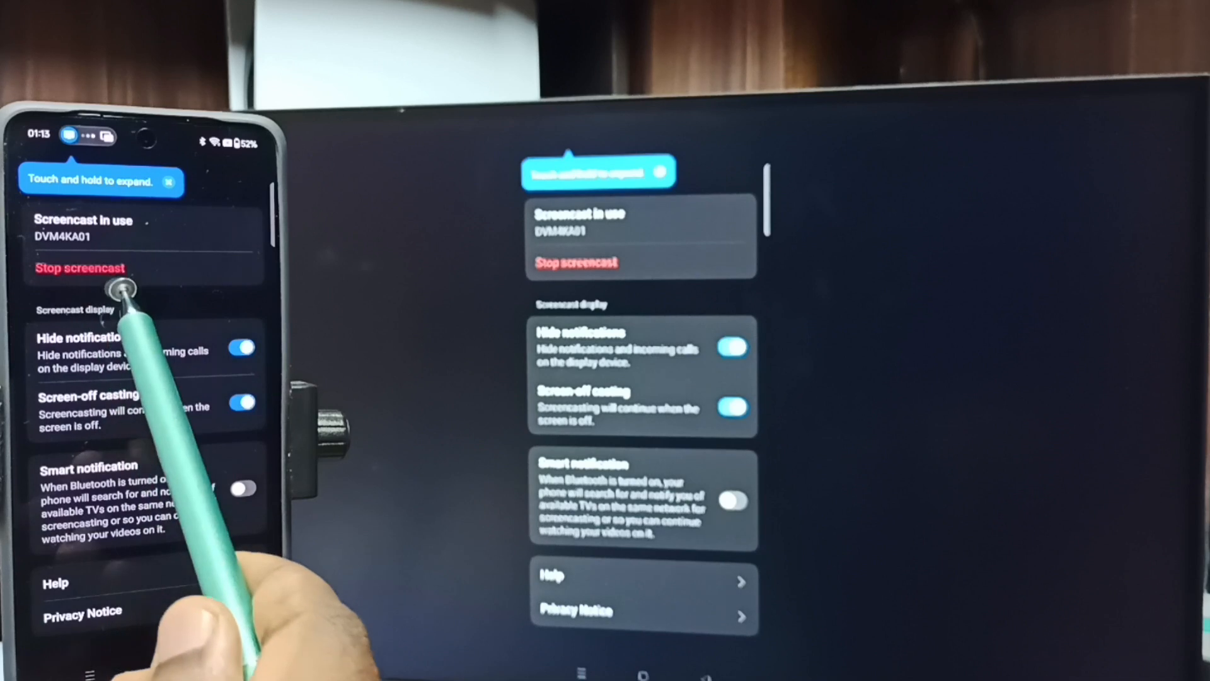
End the active screencast to DVM4KA01 via Stop screencast
{"action": "left_click", "coordinate": [80, 267]}
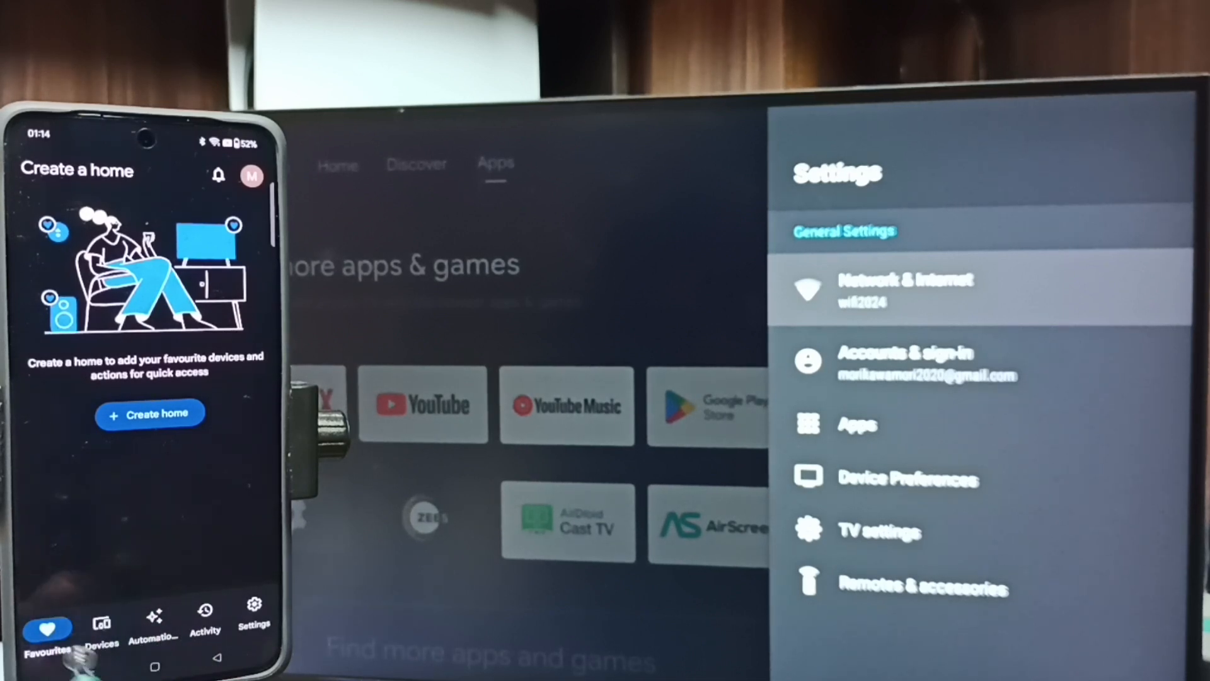
From the Devices list, open the DVM4KA01 TV's controls to request screen casting
{"action": "left_click", "coordinate": [100, 628]}
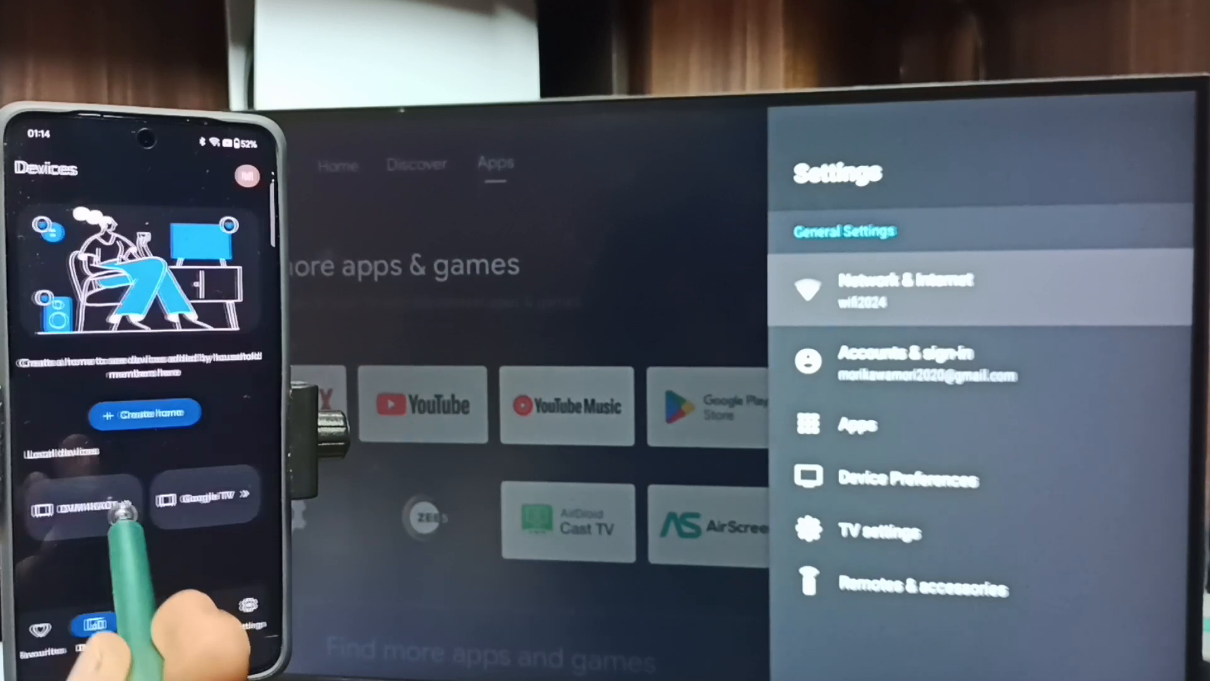
{"action": "left_click", "coordinate": [85, 514]}
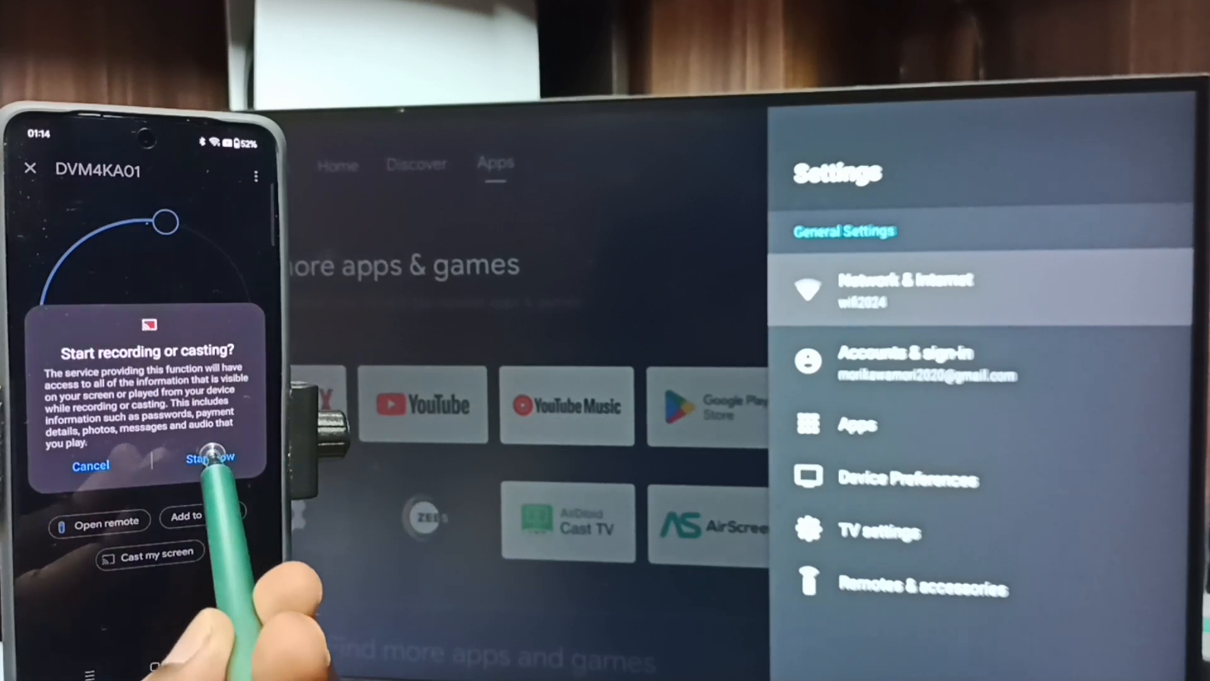
Confirm Start now so Google Home mirrors the phone screen to DVM4KA01
{"action": "left_click", "coordinate": [209, 459]}
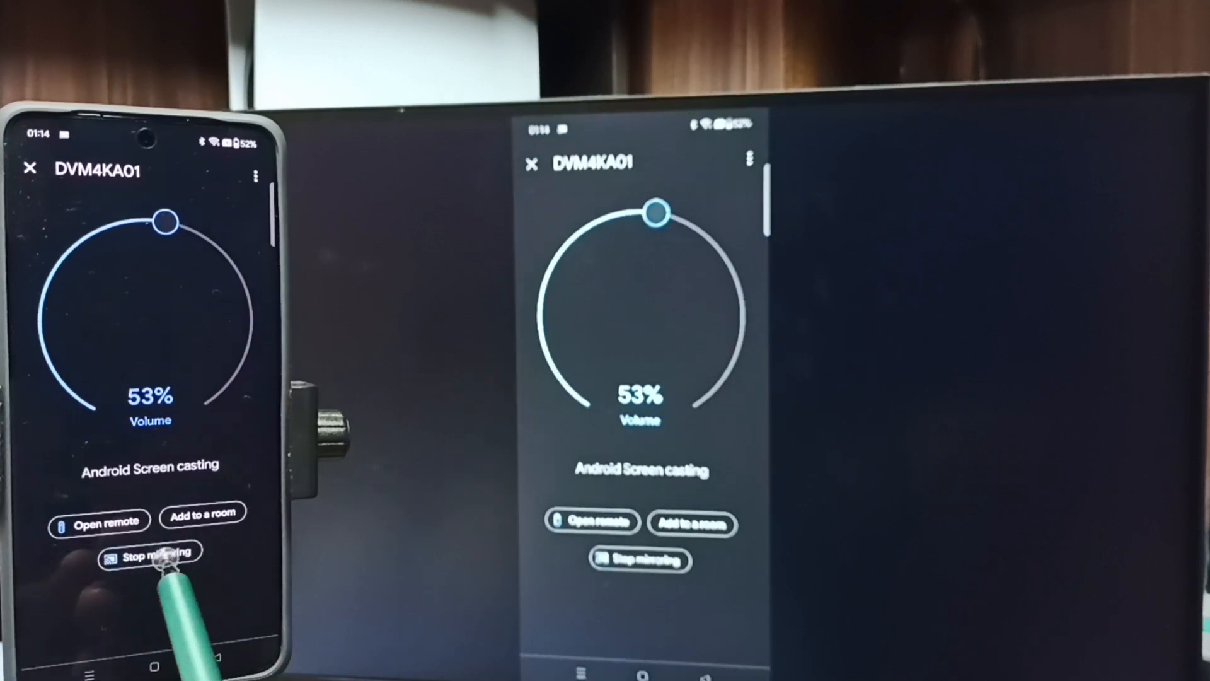
End the Google Home mirroring session to DVM4KA01 with Stop mirroring
{"action": "left_click", "coordinate": [151, 552]}
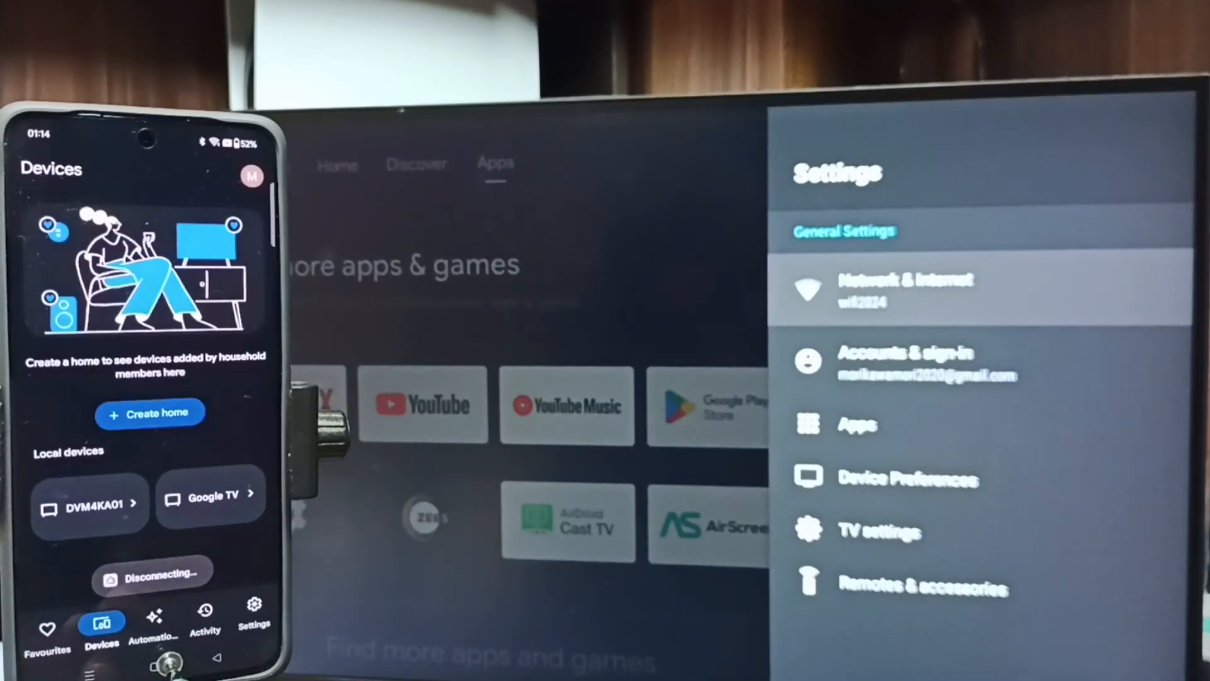